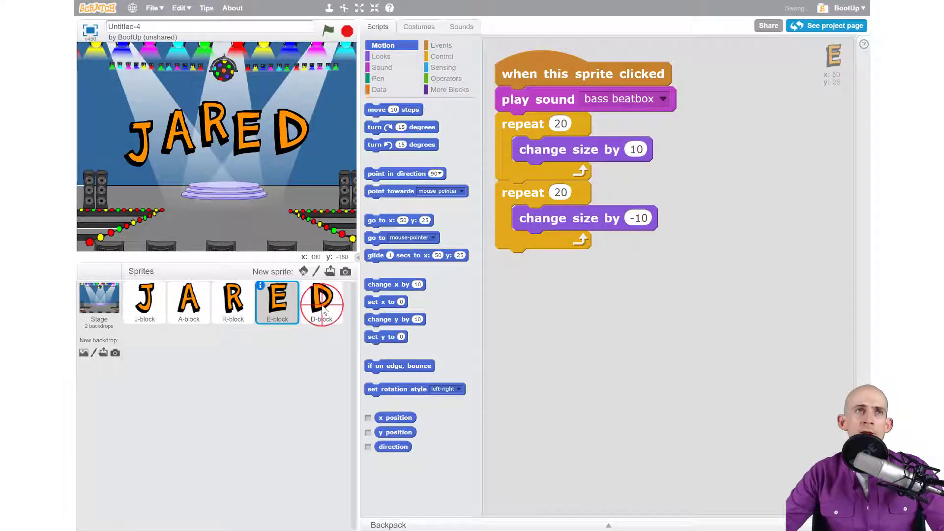
Step: Select the D-block sprite to view its wub-beatbox click script with forever turn-and-move loop
{"action": "left_click", "coordinate": [321, 302]}
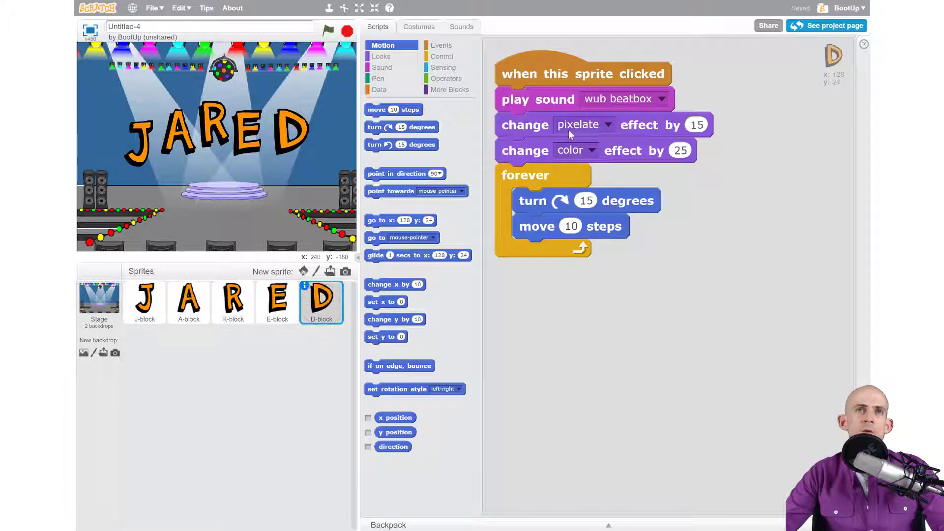
{"action": "mouse_move", "coordinate": [551, 97]}
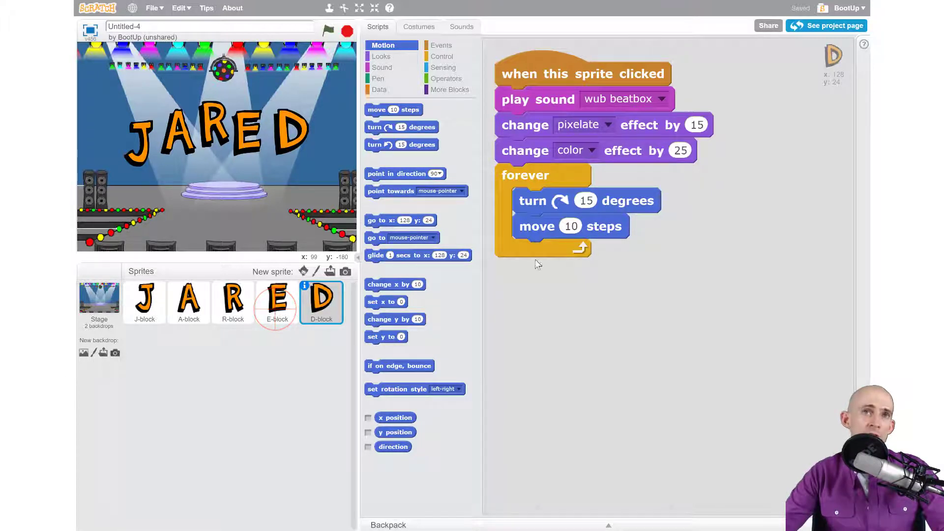
Step: On E-block, wrap the grow/shrink repeats in forever and add a 15-degree turn
{"action": "left_click", "coordinate": [276, 301]}
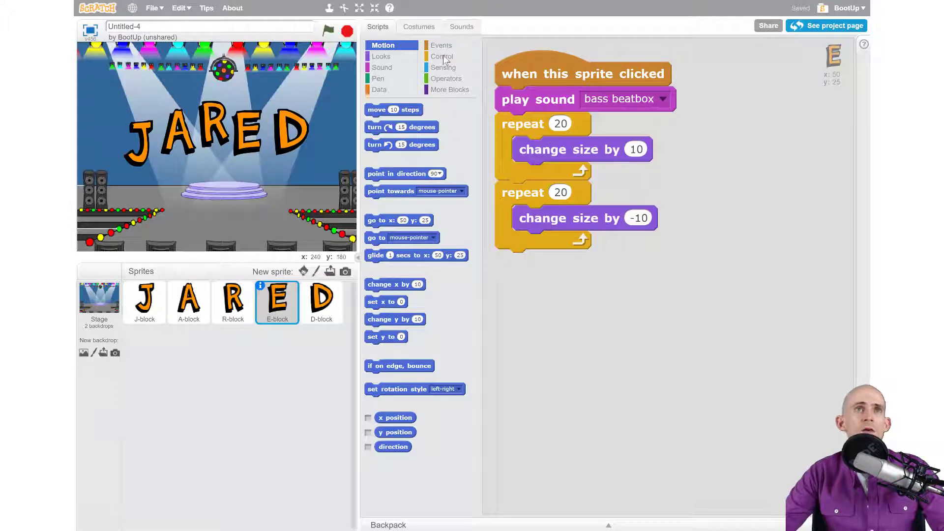
{"action": "left_click", "coordinate": [441, 56]}
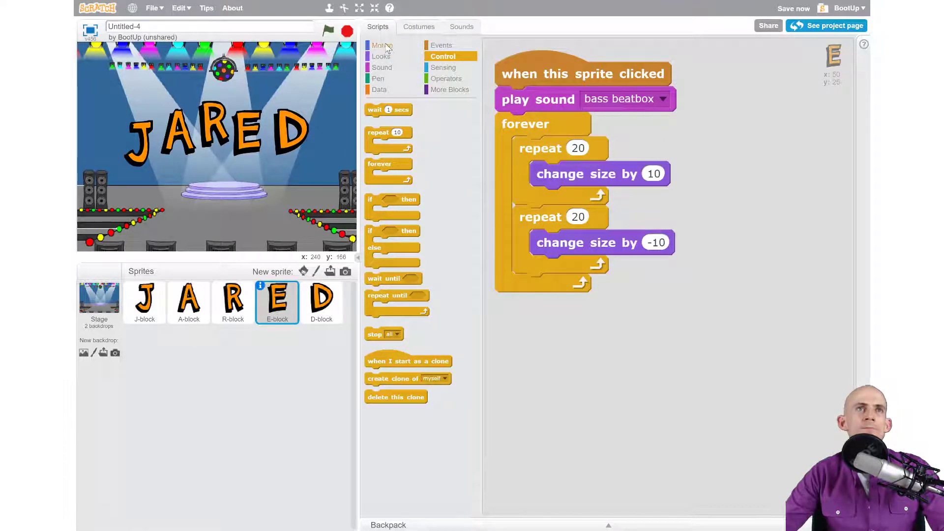
{"action": "left_click", "coordinate": [382, 45]}
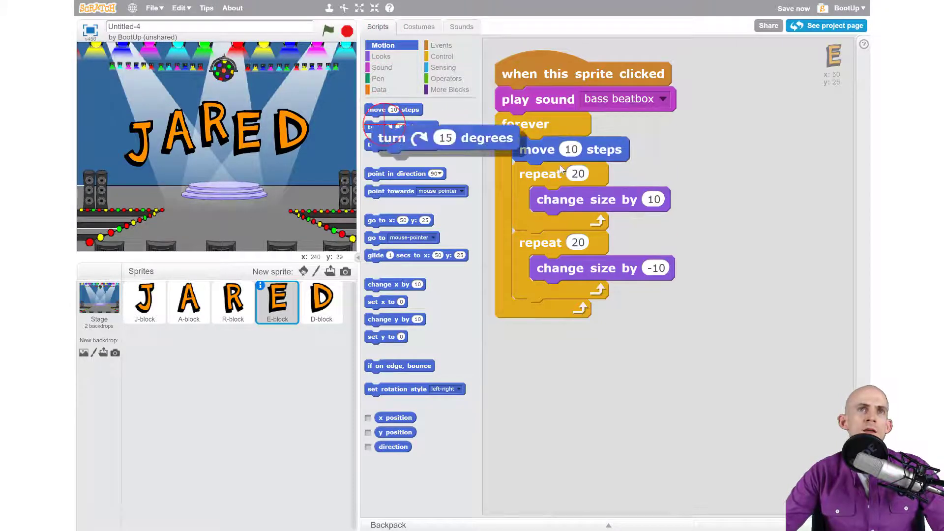
{"action": "left_click_drag", "start_coordinate": [398, 137], "coordinate": [535, 175]}
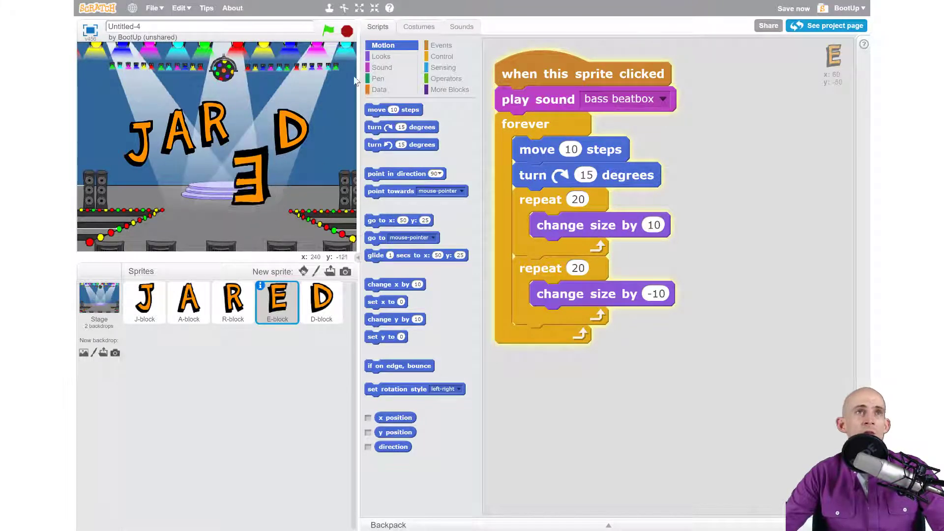
Step: Move 'move 10 steps' and 'turn 15 degrees' into a separate forever script under 'when this sprite clicked'
{"action": "left_click", "coordinate": [326, 30]}
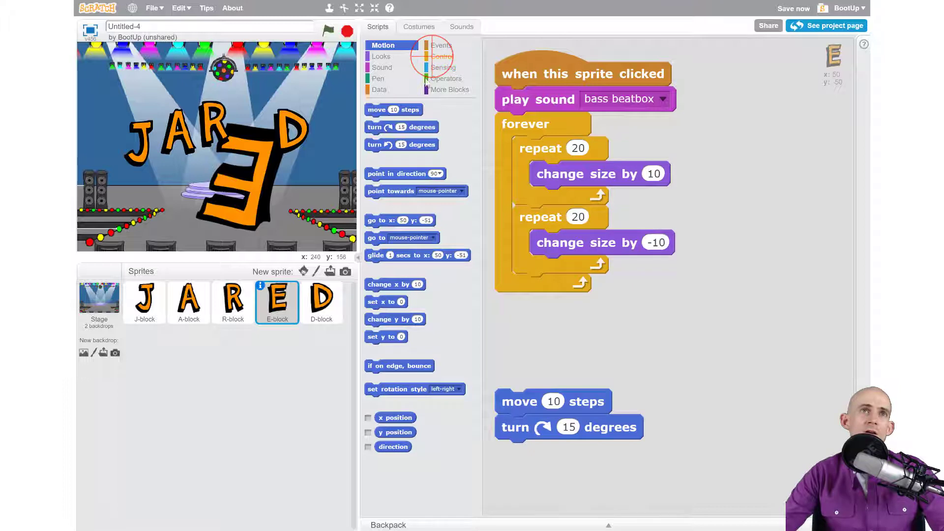
{"action": "left_click", "coordinate": [442, 56]}
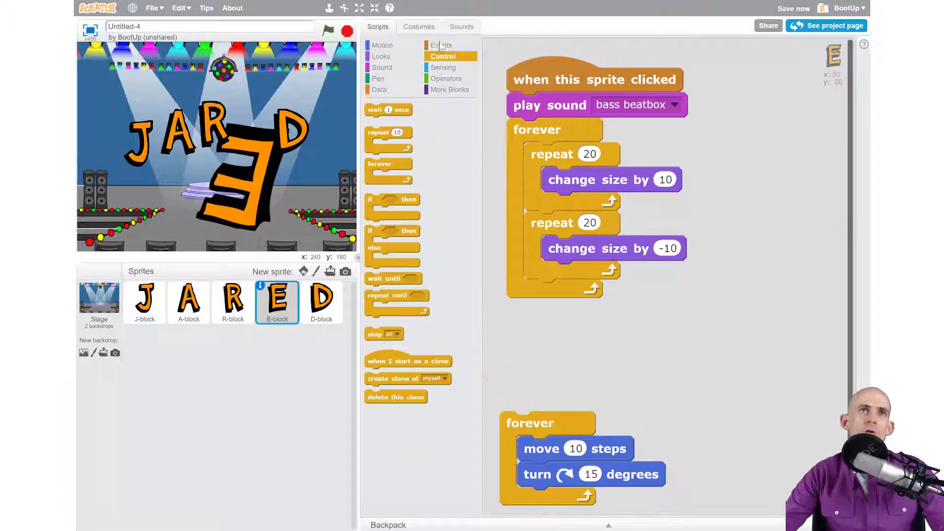
{"action": "left_click", "coordinate": [441, 46]}
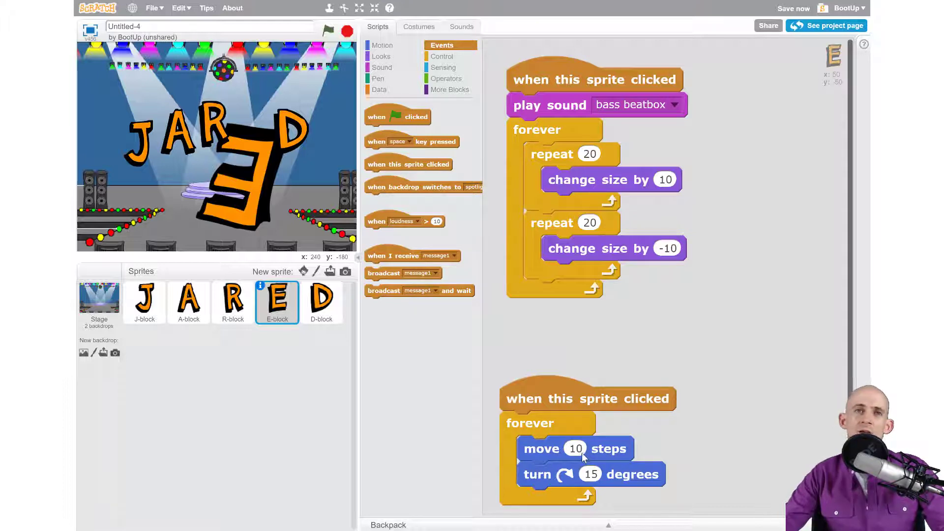
{"action": "mouse_move", "coordinate": [270, 177]}
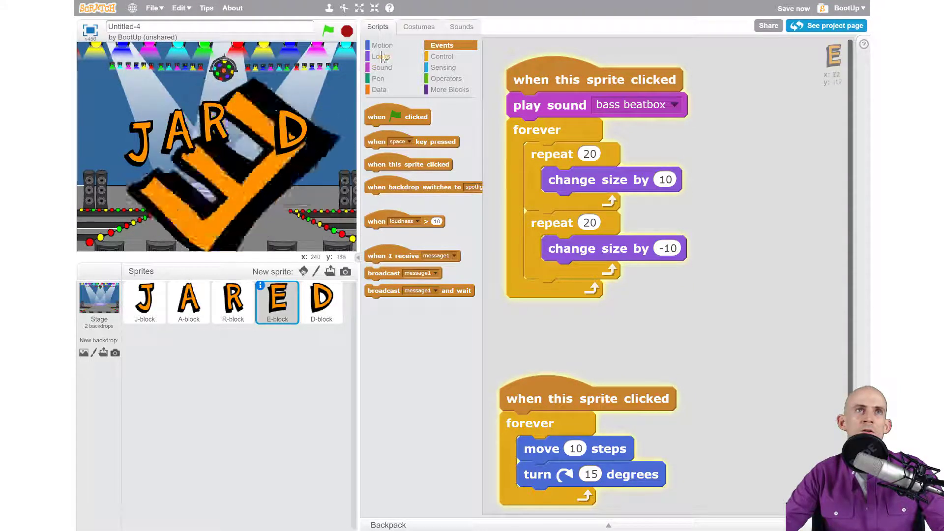
{"action": "left_click", "coordinate": [346, 30]}
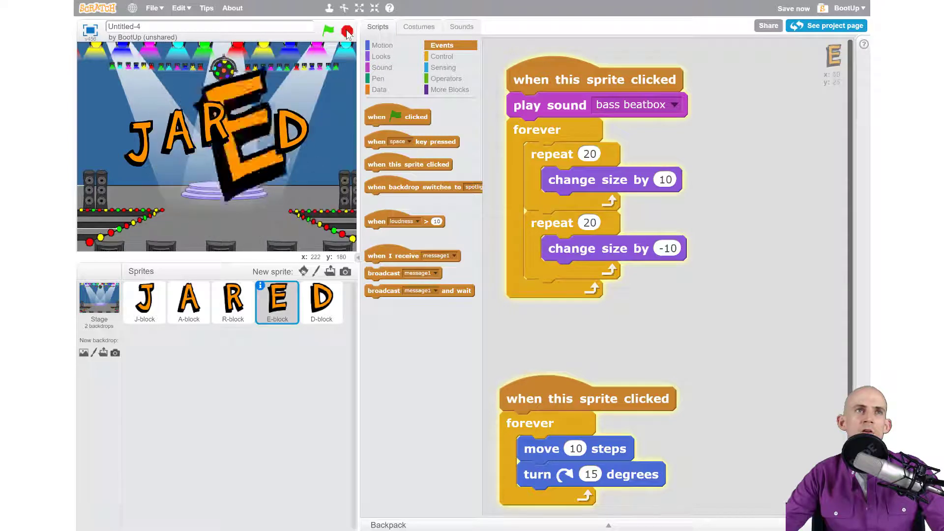
{"action": "left_click", "coordinate": [381, 56]}
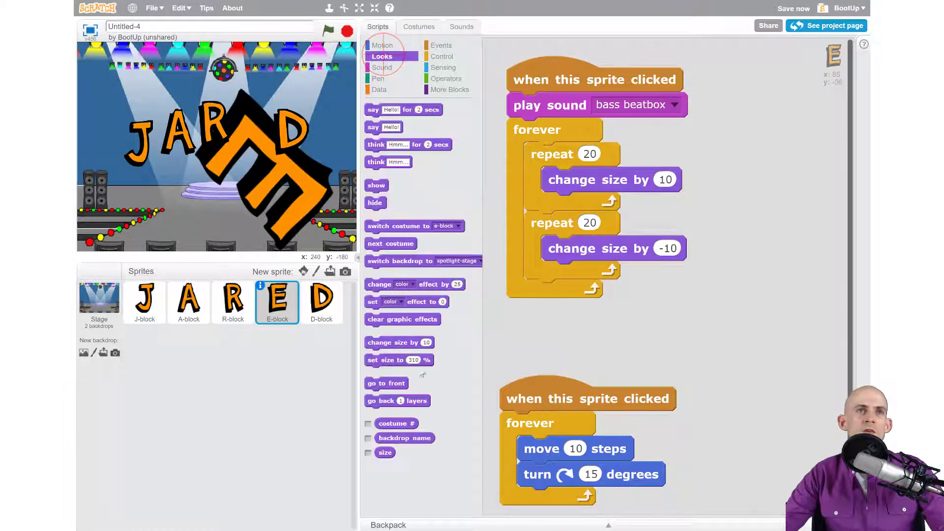